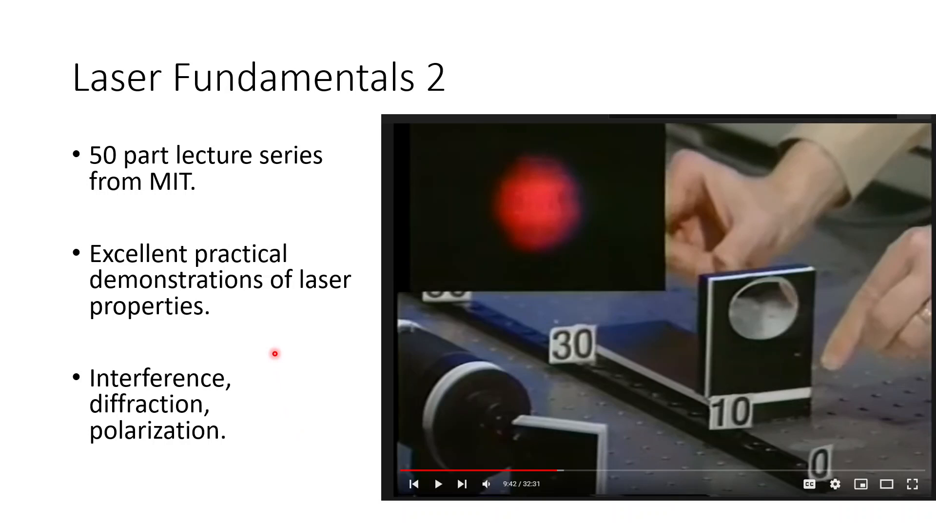
{"action": "mouse_move", "coordinate": [268, 349]}
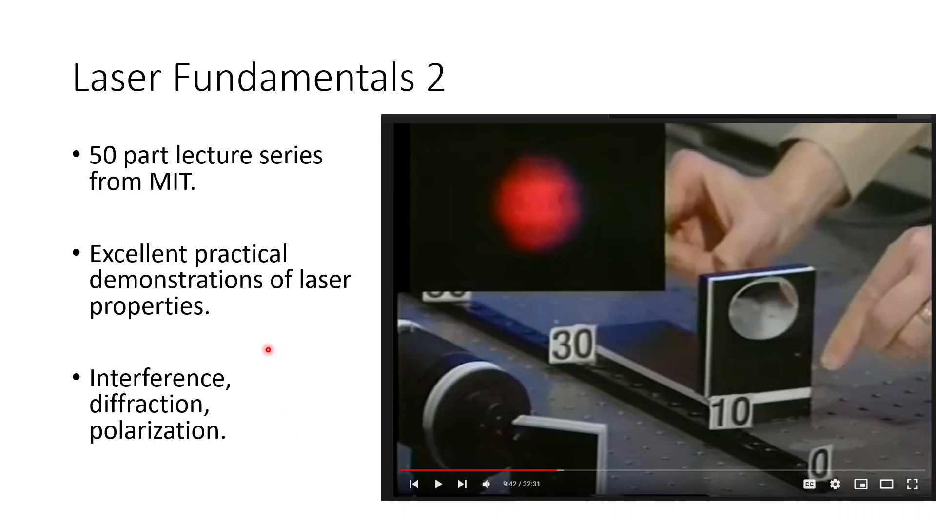
{"action": "mouse_move", "coordinate": [355, 90]}
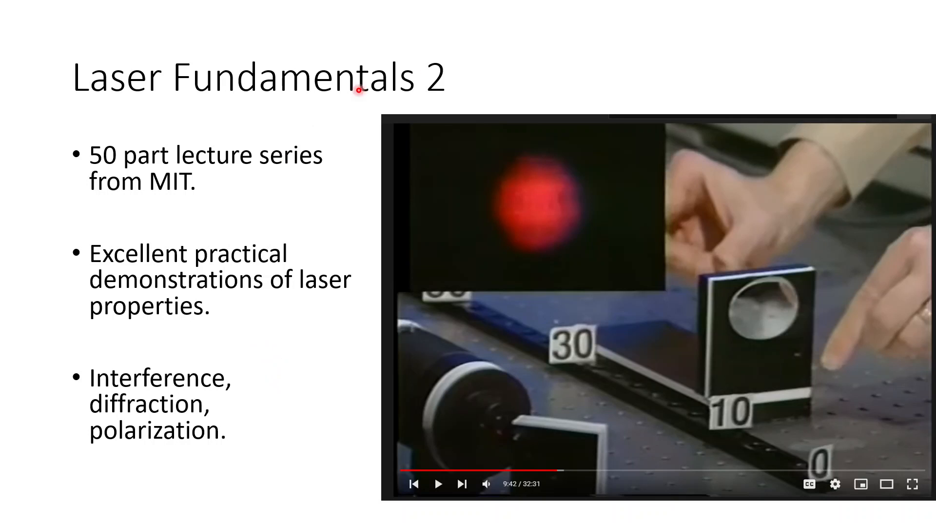
{"action": "mouse_move", "coordinate": [301, 275]}
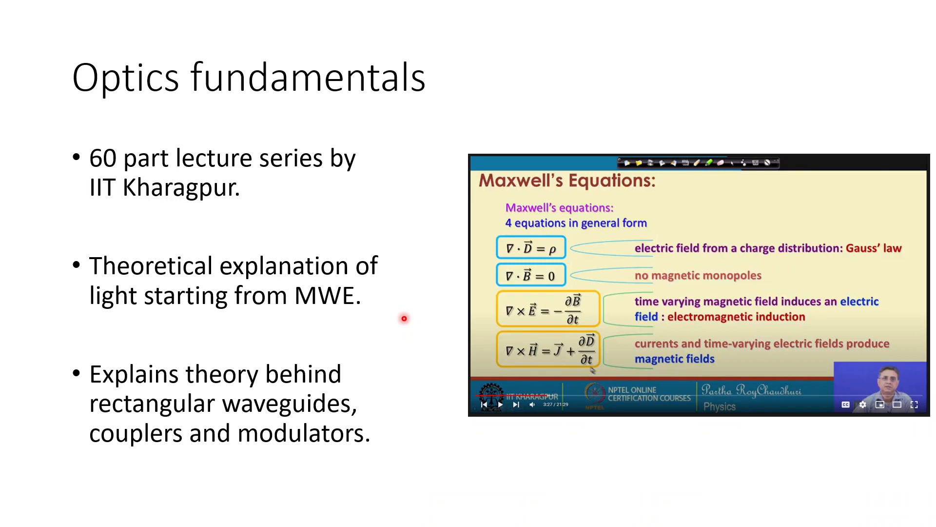
{"action": "mouse_move", "coordinate": [174, 229]}
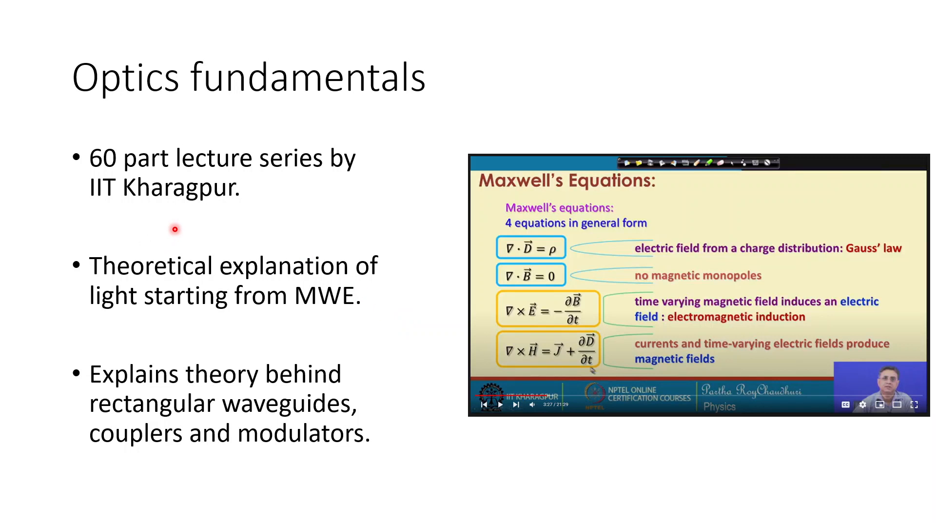
{"action": "mouse_move", "coordinate": [249, 229]}
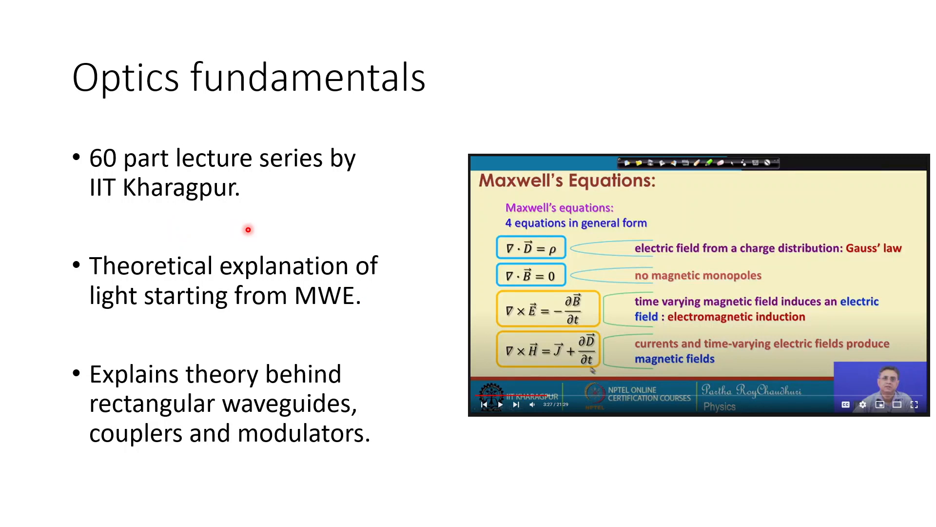
{"action": "mouse_move", "coordinate": [389, 199]}
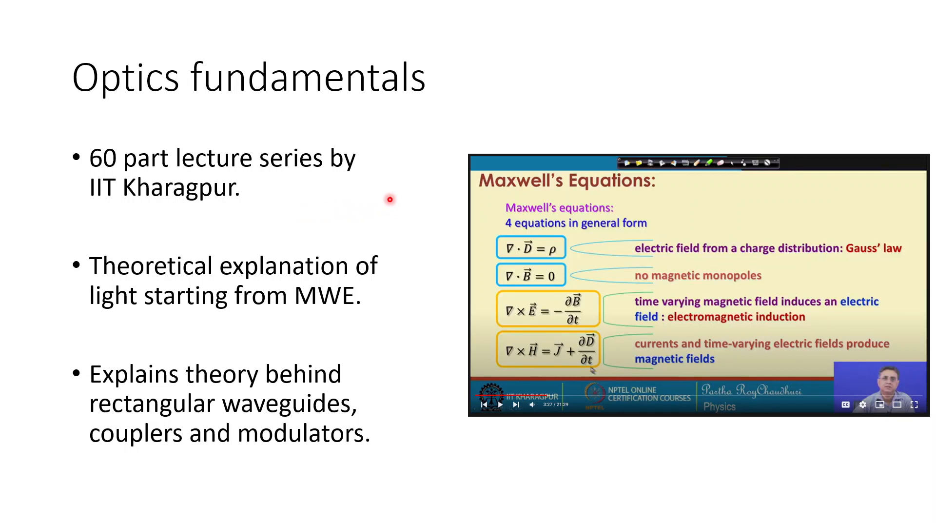
{"action": "mouse_move", "coordinate": [335, 337]}
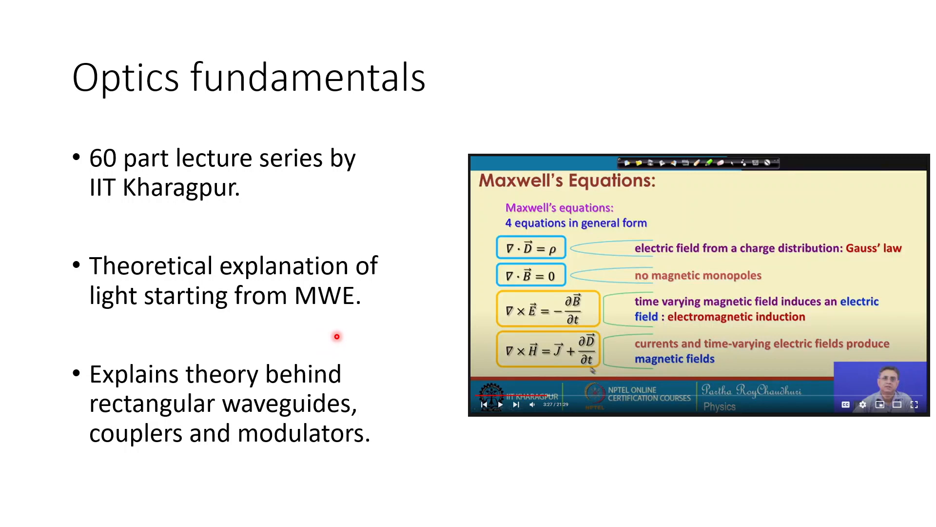
{"action": "mouse_move", "coordinate": [343, 329]}
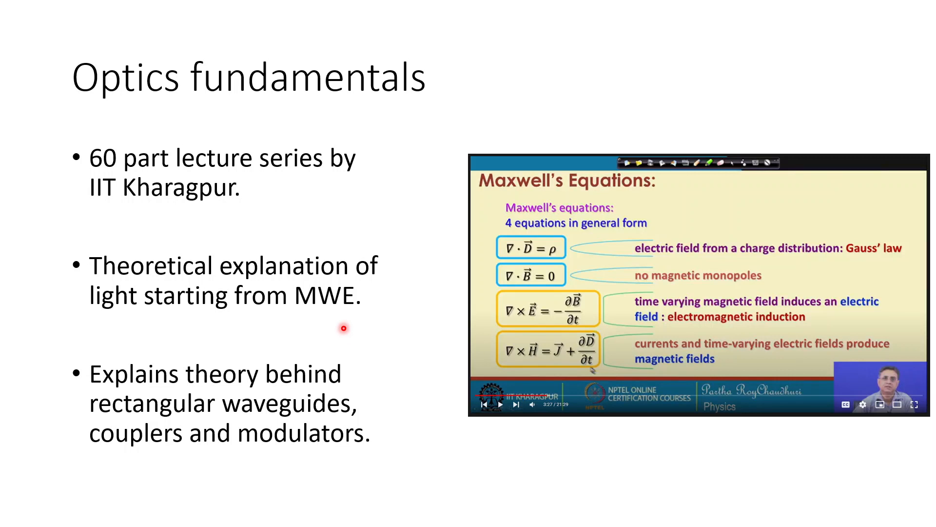
{"action": "mouse_move", "coordinate": [364, 333]}
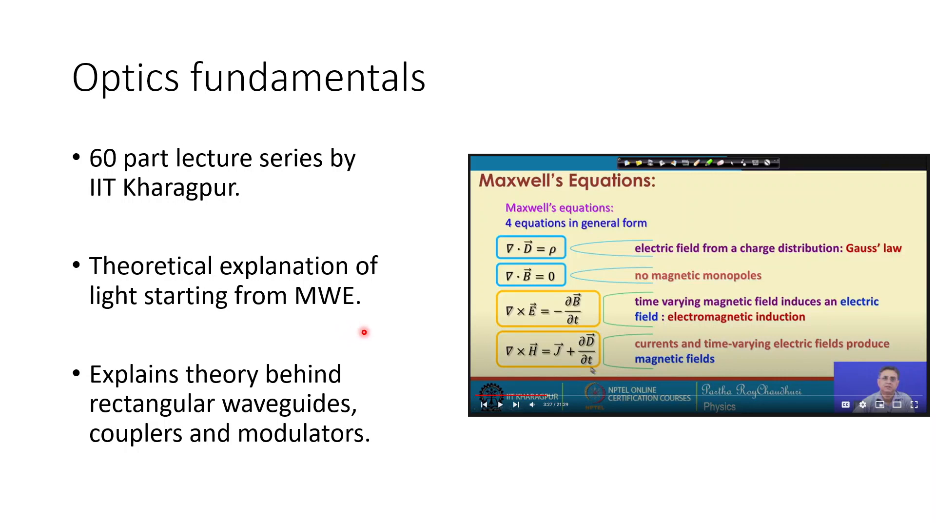
{"action": "mouse_move", "coordinate": [394, 342]}
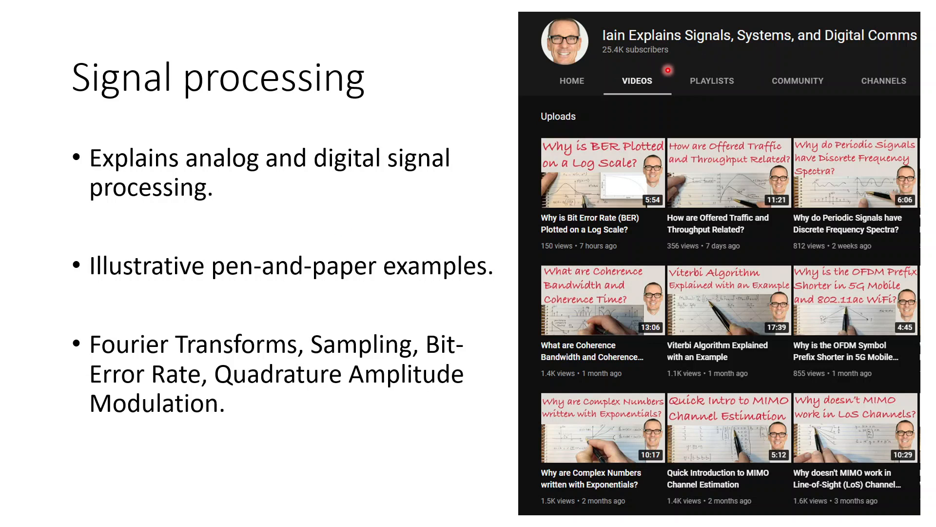
{"action": "mouse_move", "coordinate": [487, 227]}
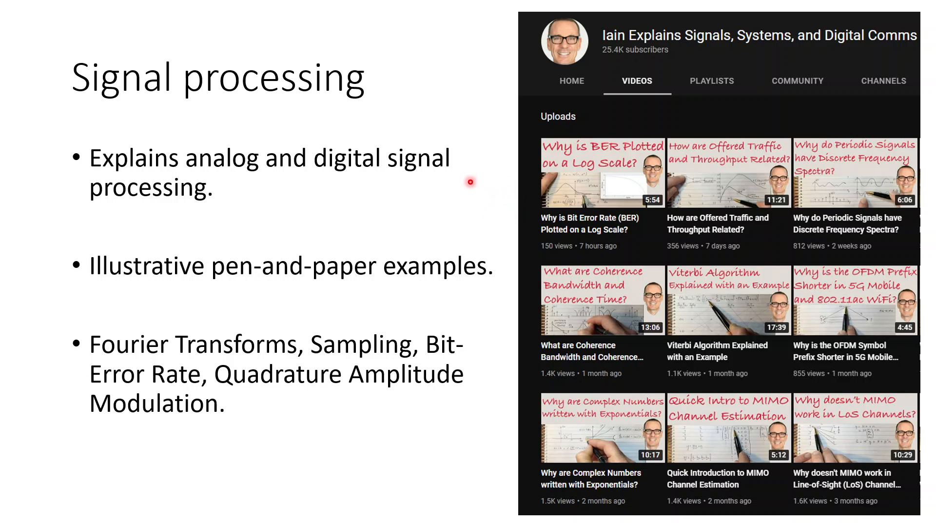
{"action": "mouse_move", "coordinate": [507, 361]}
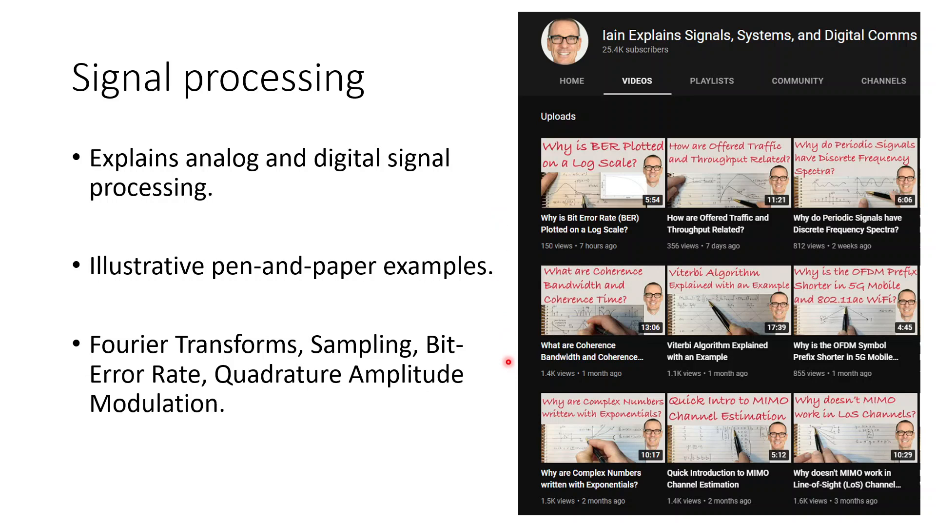
{"action": "mouse_move", "coordinate": [487, 347]}
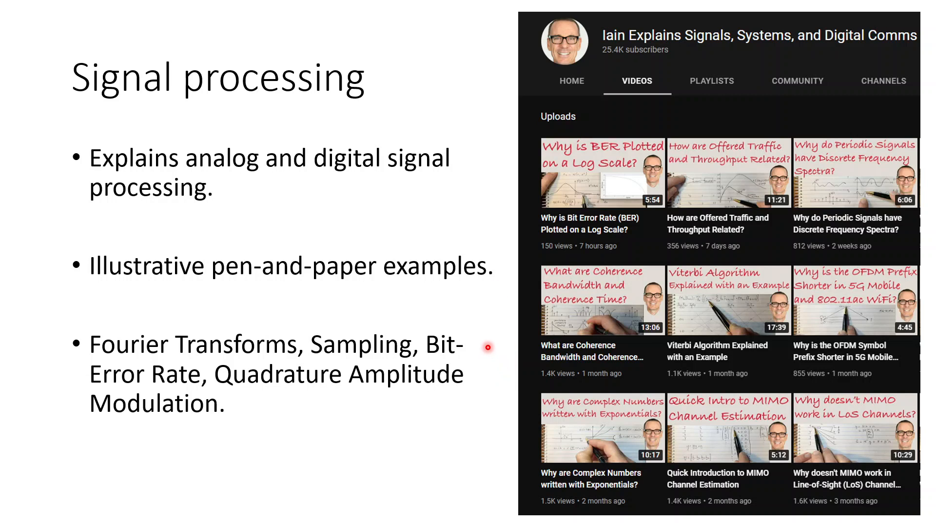
Step: Advance from the Signal processing slide to the closing 'Good luck!' slide
{"action": "key", "text": "right"}
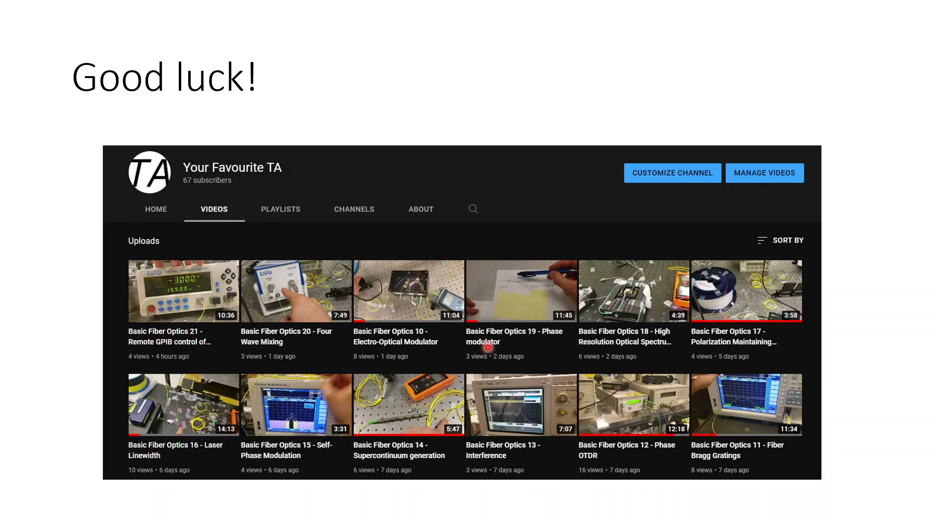